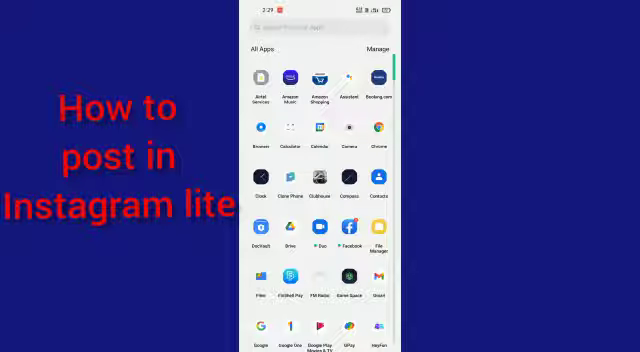
scroll("down", 3)
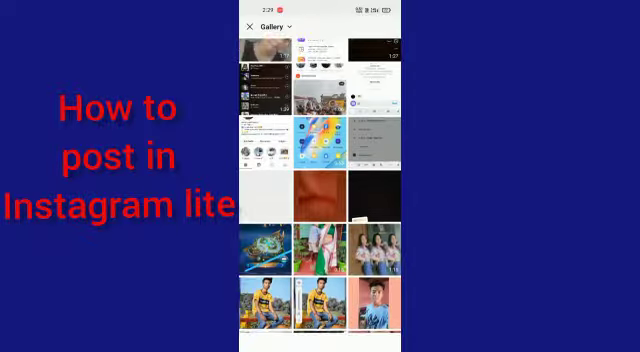
scroll("down", 3)
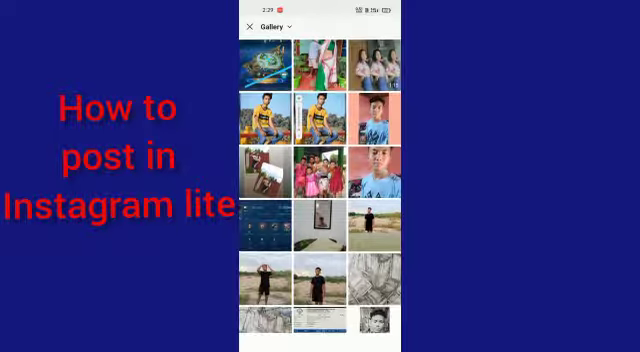